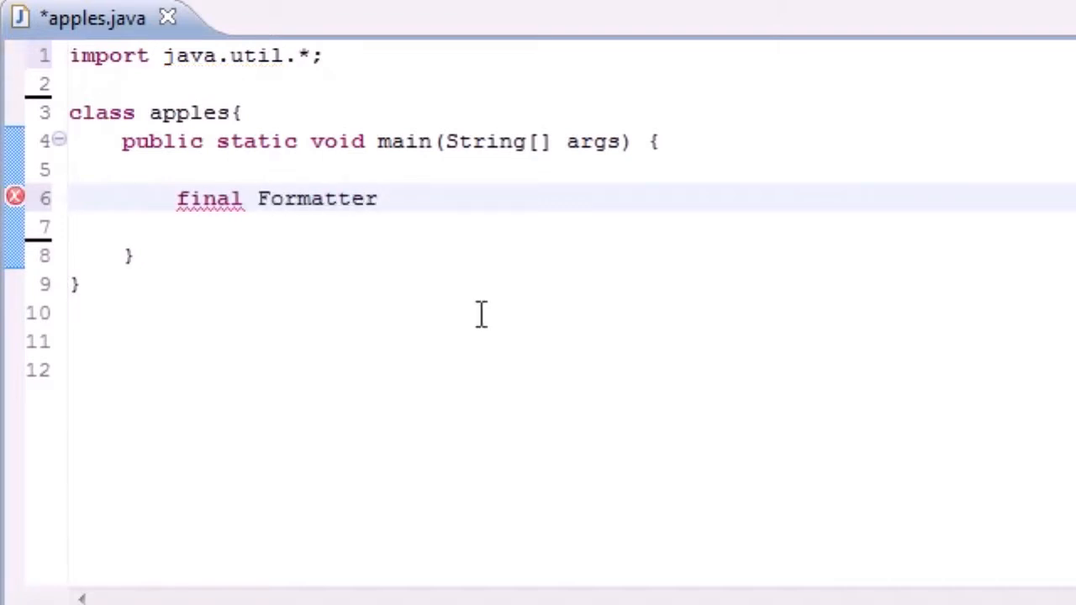
# Finish the declaration 'final Formatter x;' and move to the empty line below it.
pyautogui.write('x;')
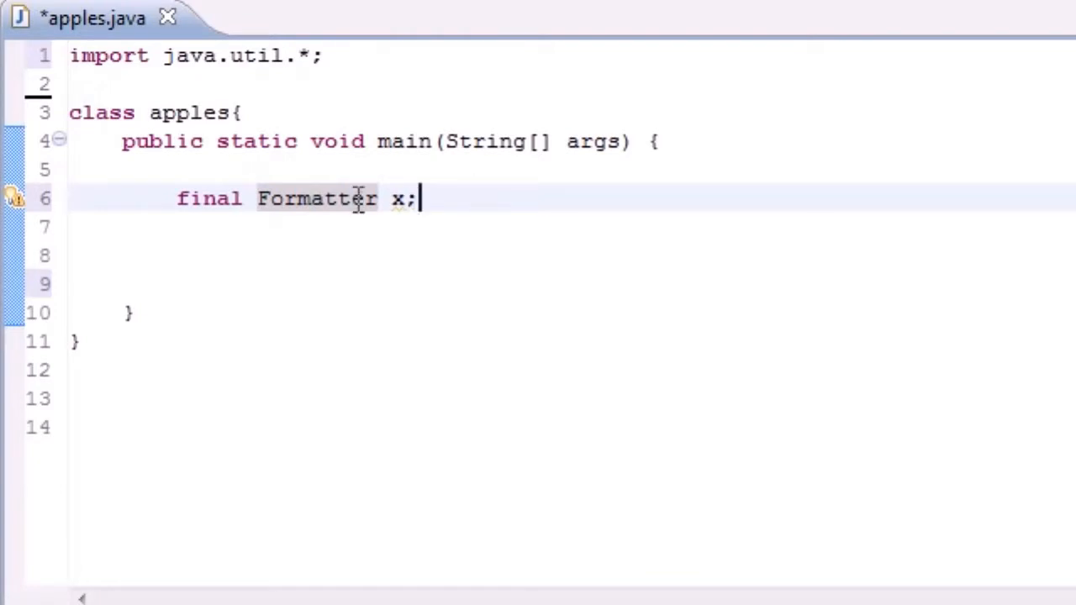
pyautogui.click(222, 255)
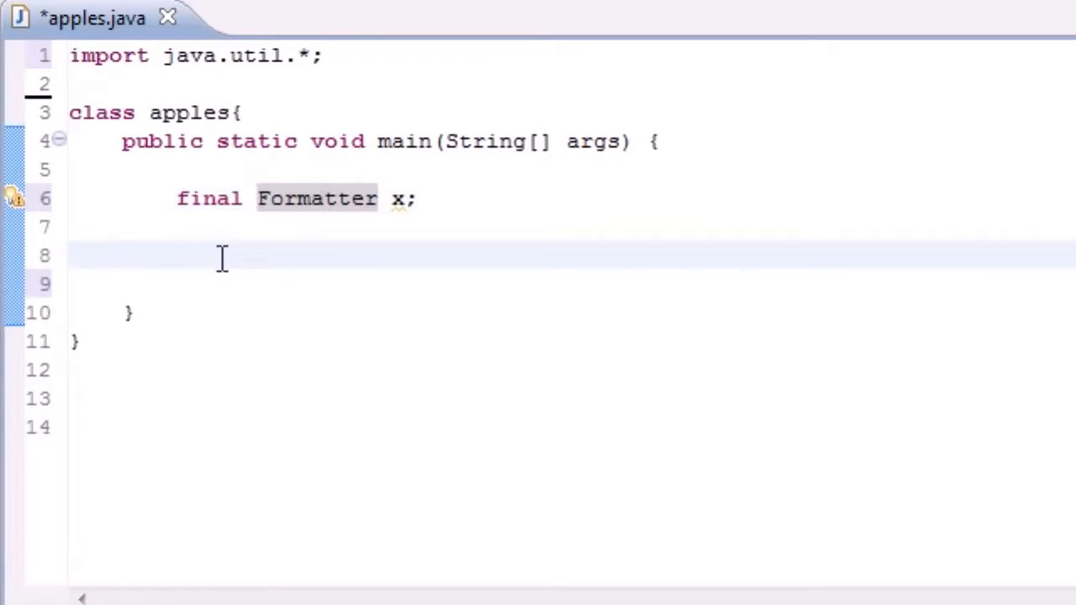
pyautogui.moveTo(277, 251)
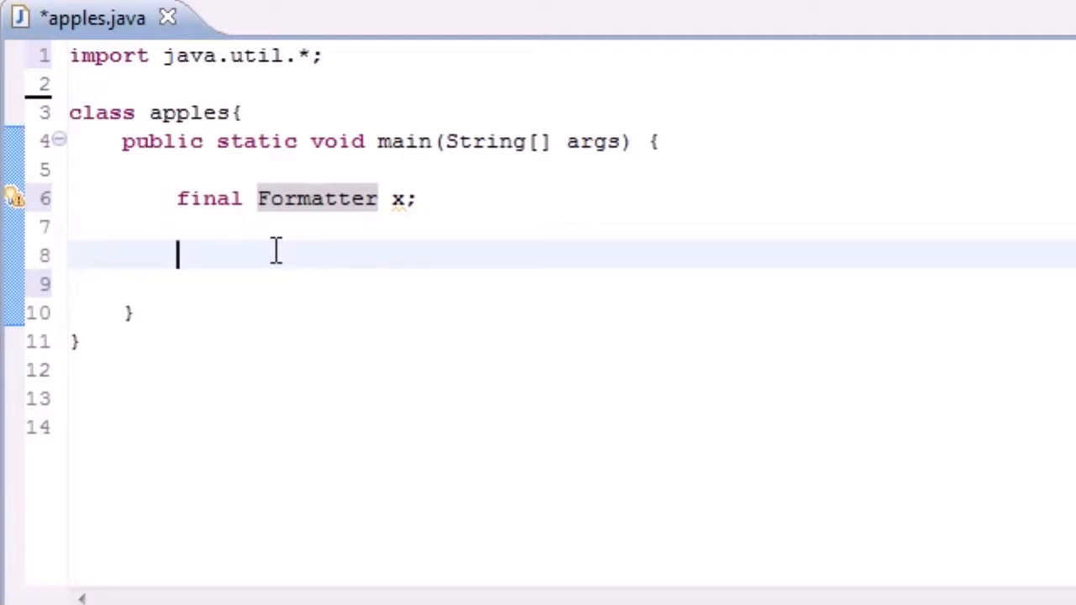
# Write try{ with x = new Formatter("fred.txt"); inside it.
pyautogui.write('try')
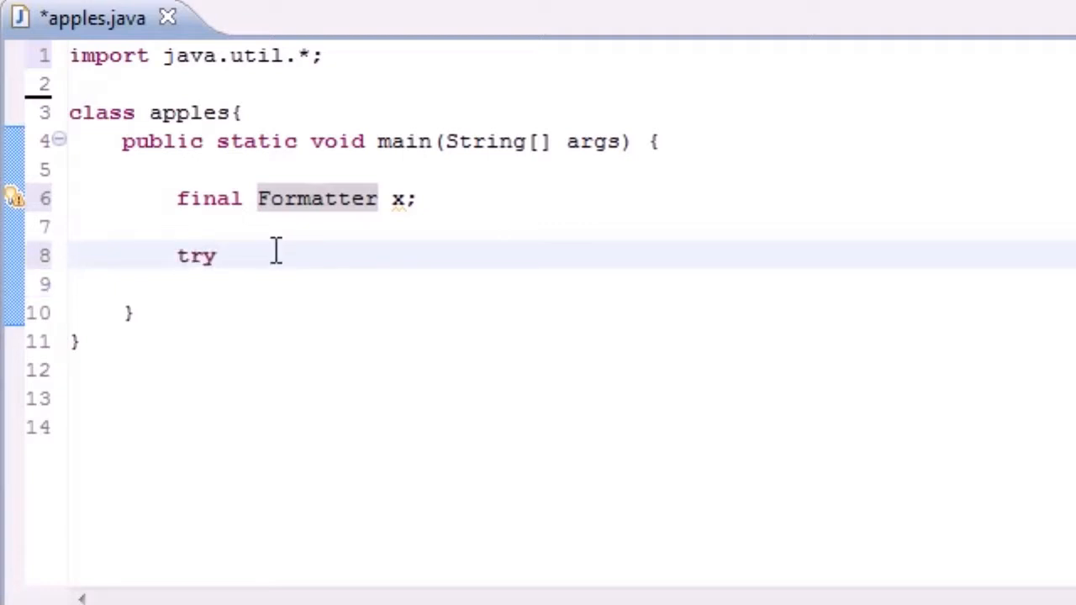
pyautogui.write('{')
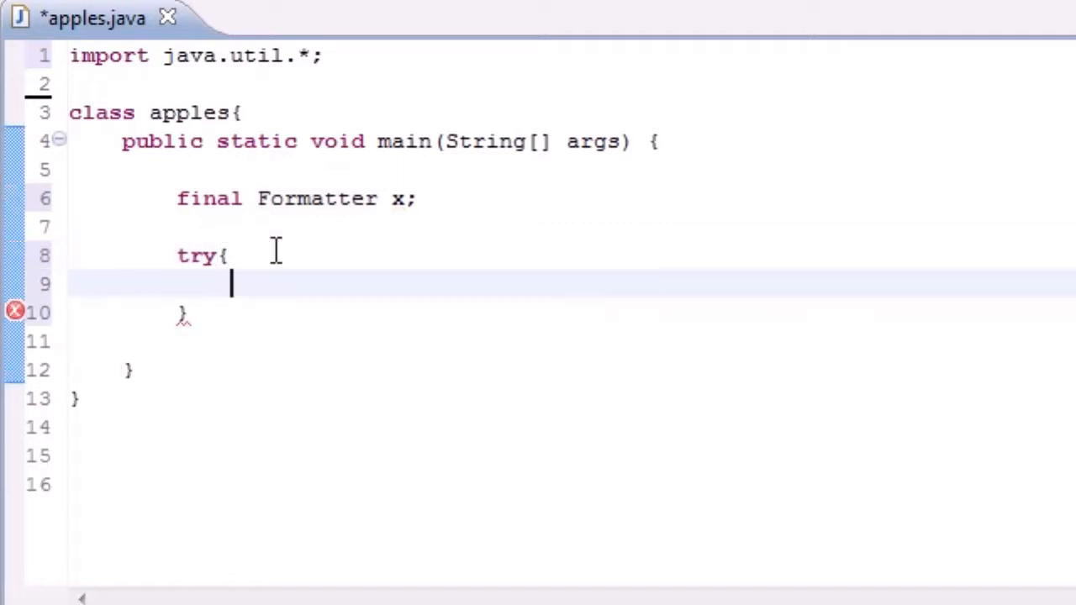
pyautogui.write('x = new Formatte')
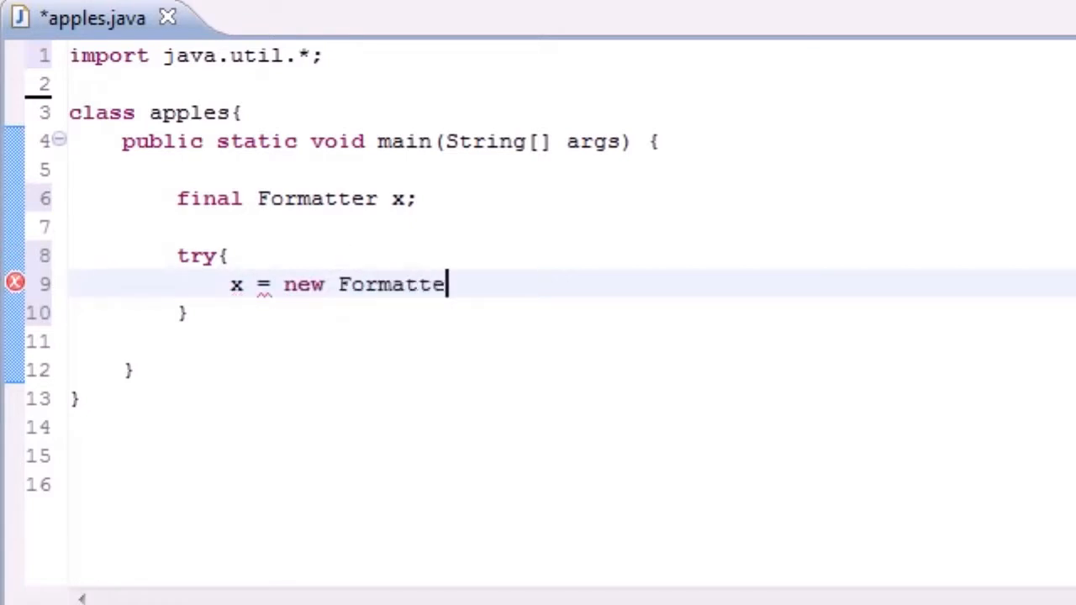
pyautogui.write('r();')
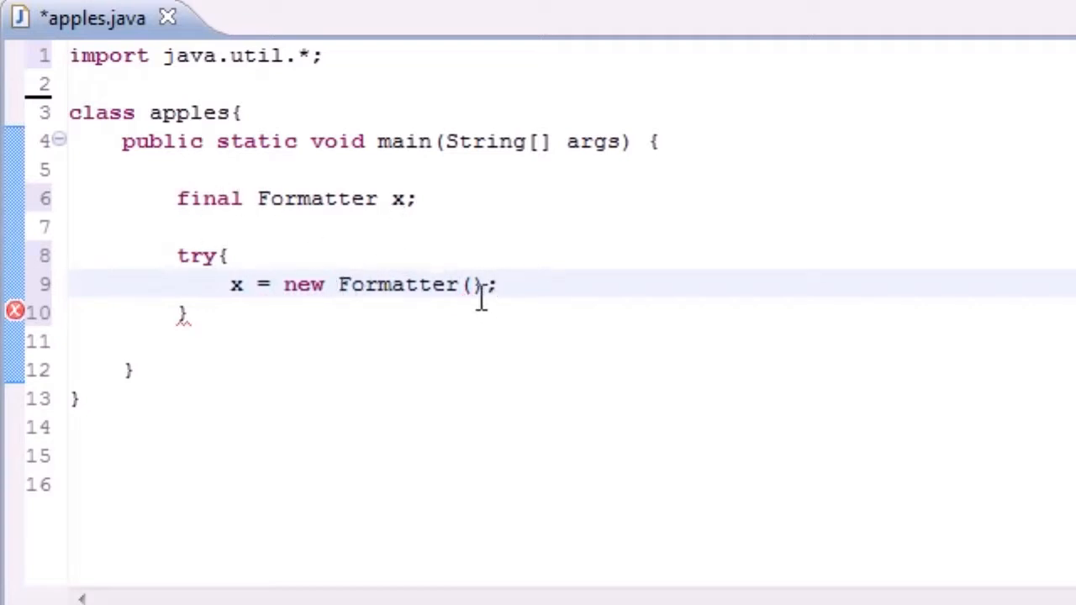
pyautogui.write('""')
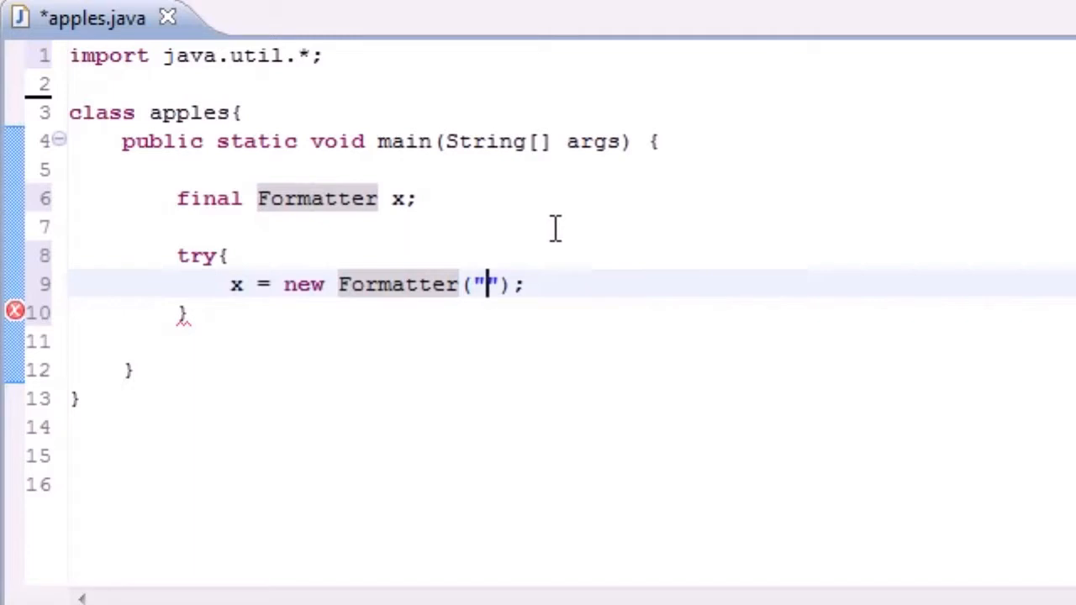
pyautogui.write('fred.txt')
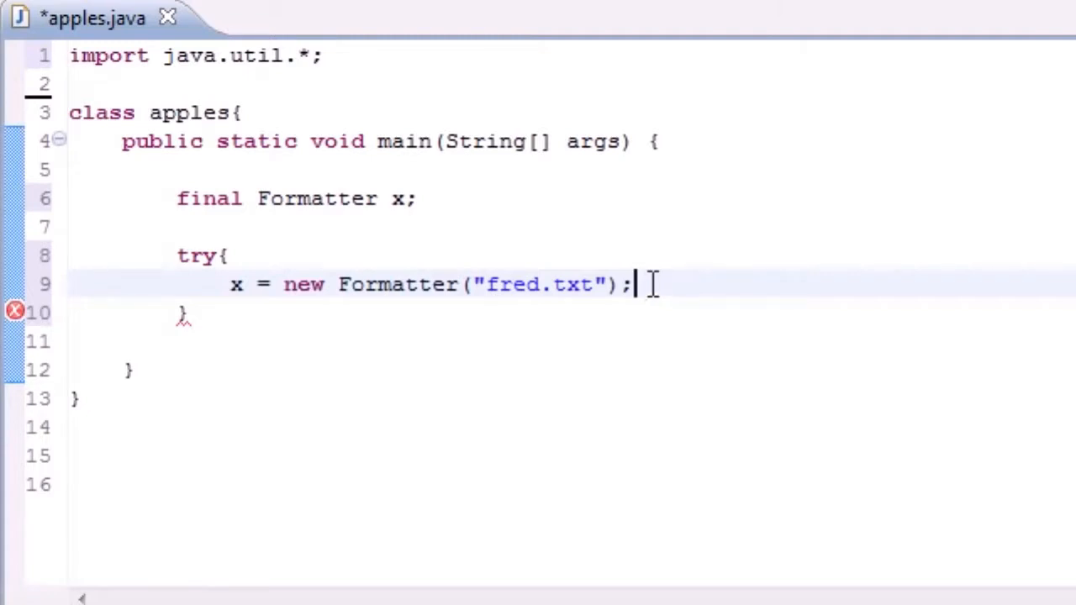
pyautogui.write('System.out.println("you crested a file")')
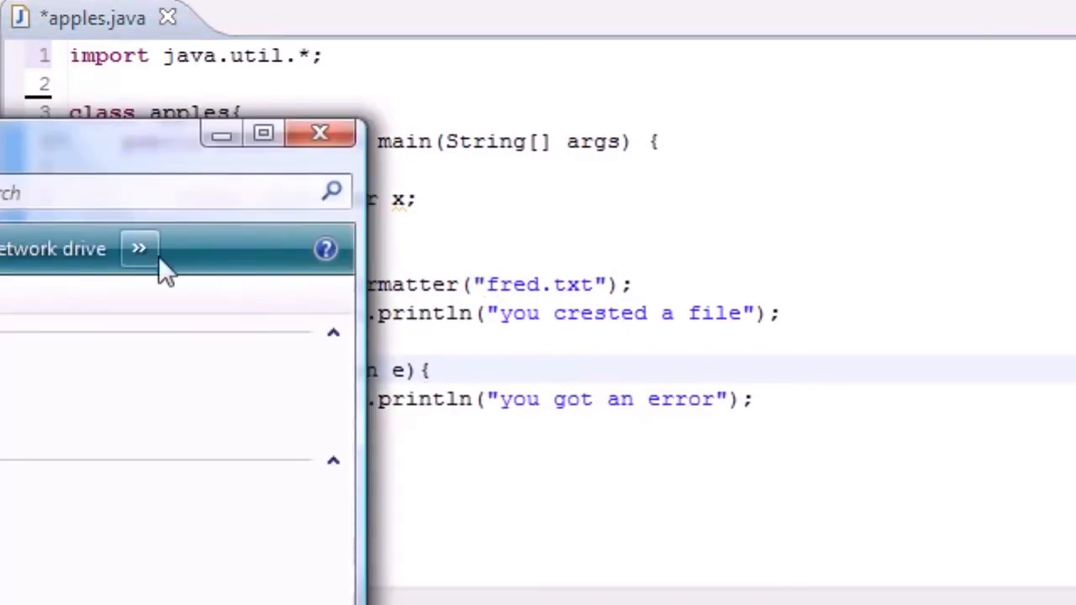
# Search the computer for 'fred' to confirm fred.txt was created.
pyautogui.write('fred')
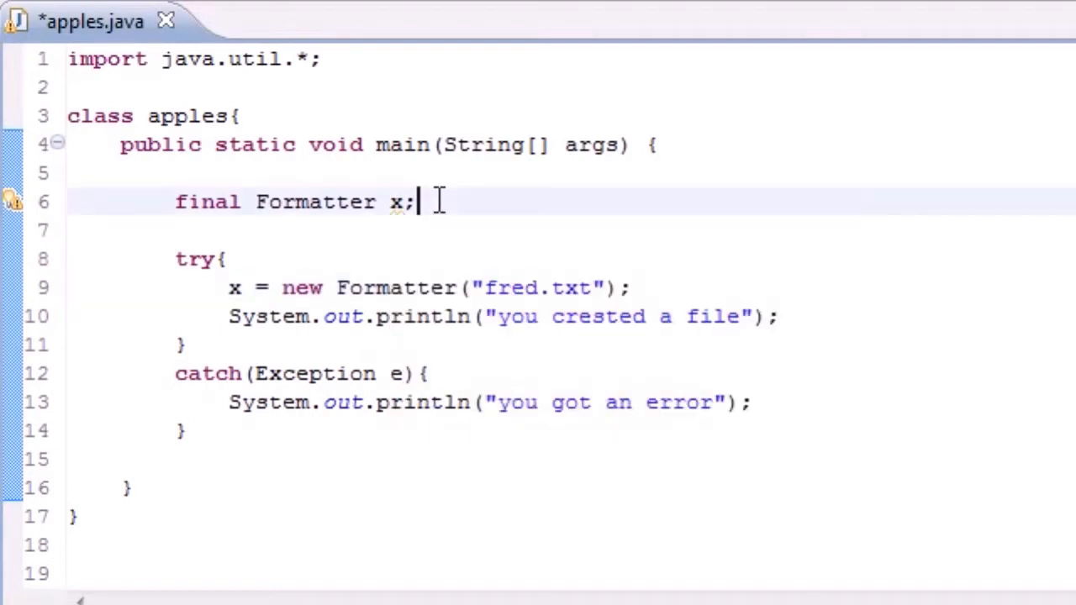
pyautogui.moveTo(424, 187)
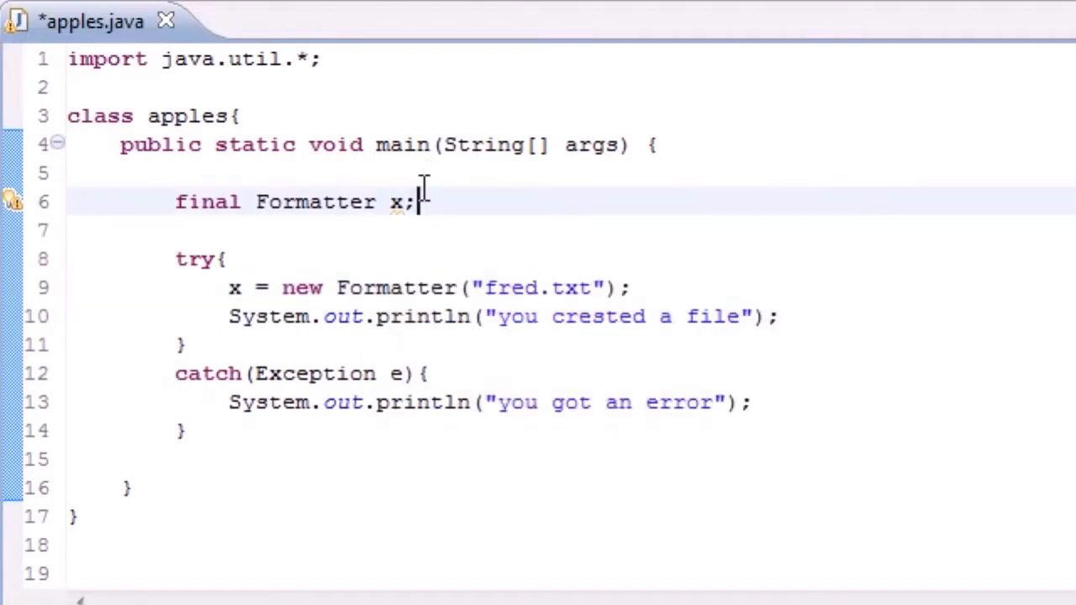